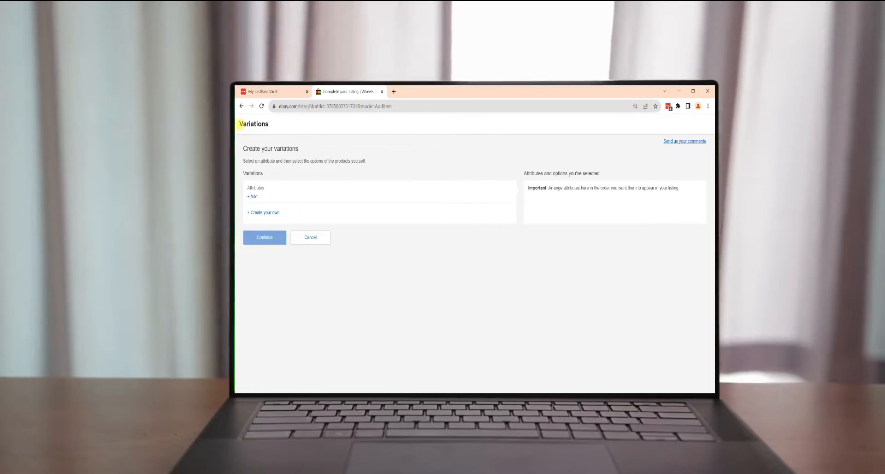
# Step: Add Size as a custom variation attribute for the wheel listing
pyautogui.doubleClick(270, 148)
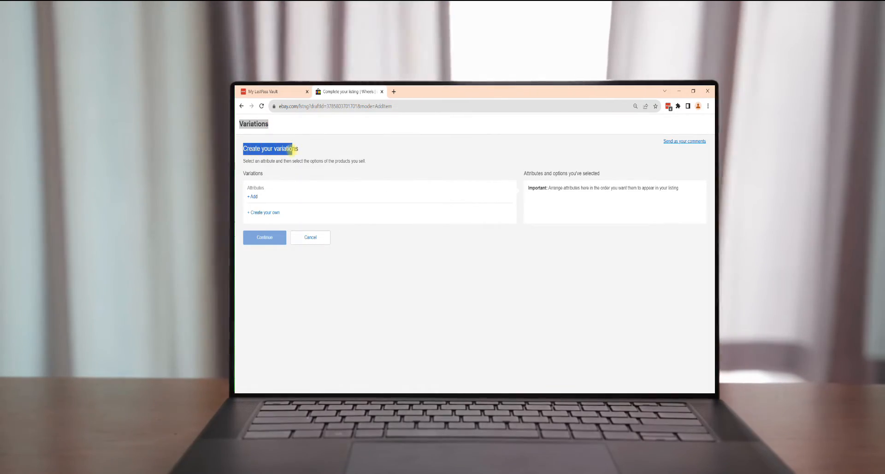
pyautogui.click(252, 197)
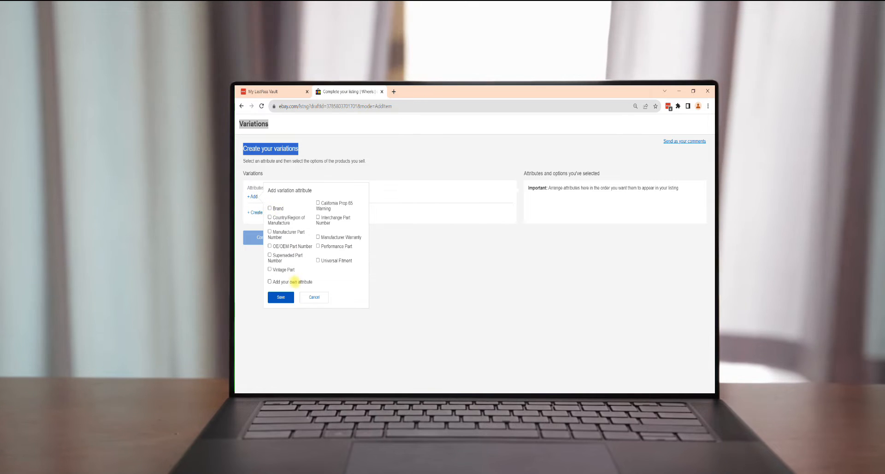
pyautogui.click(270, 282)
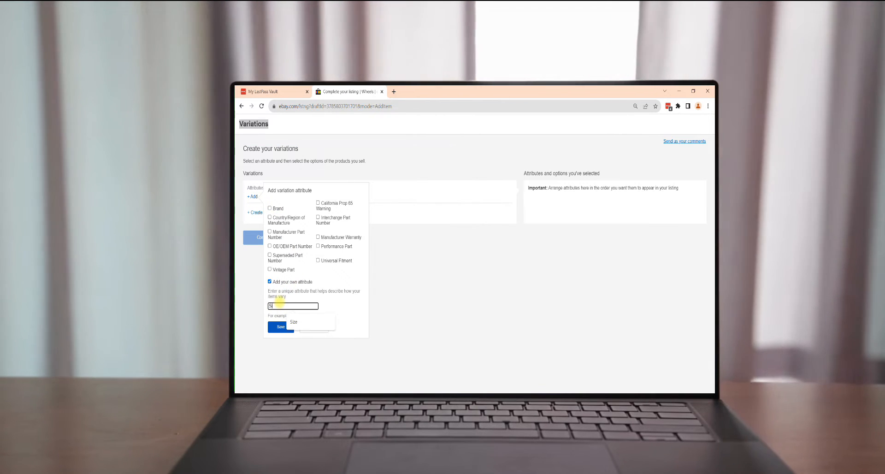
pyautogui.click(281, 327)
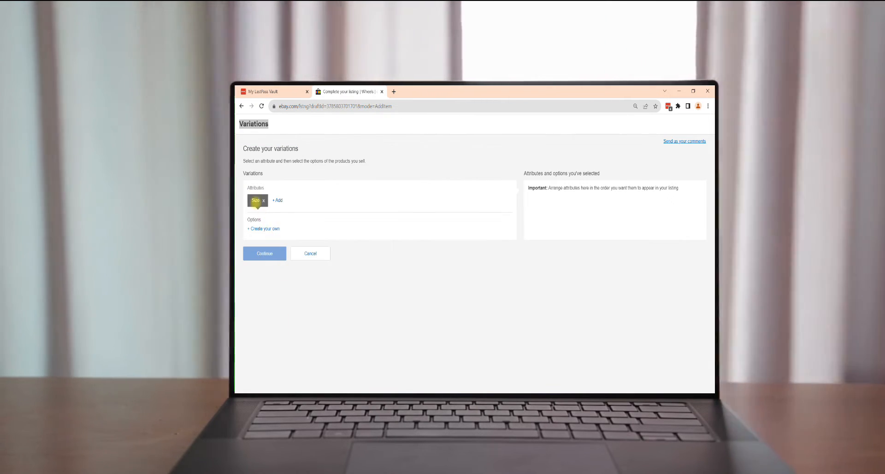
# Step: Add Color as a second custom variation attribute
pyautogui.click(277, 200)
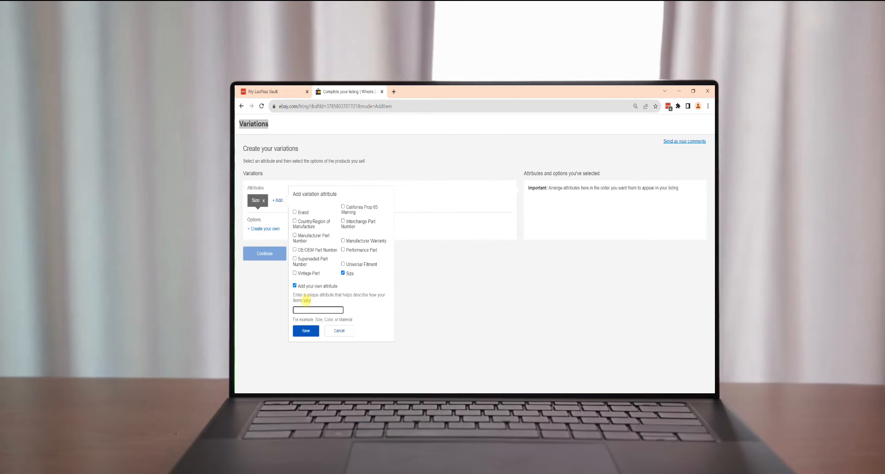
pyautogui.click(306, 330)
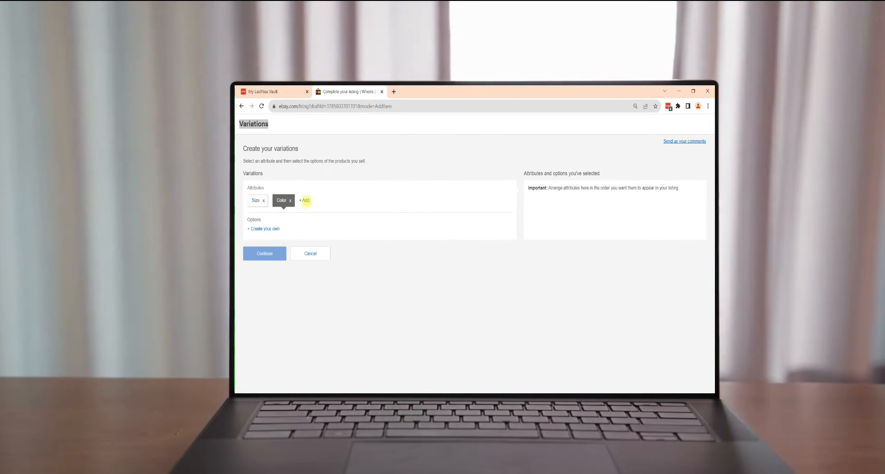
pyautogui.click(304, 200)
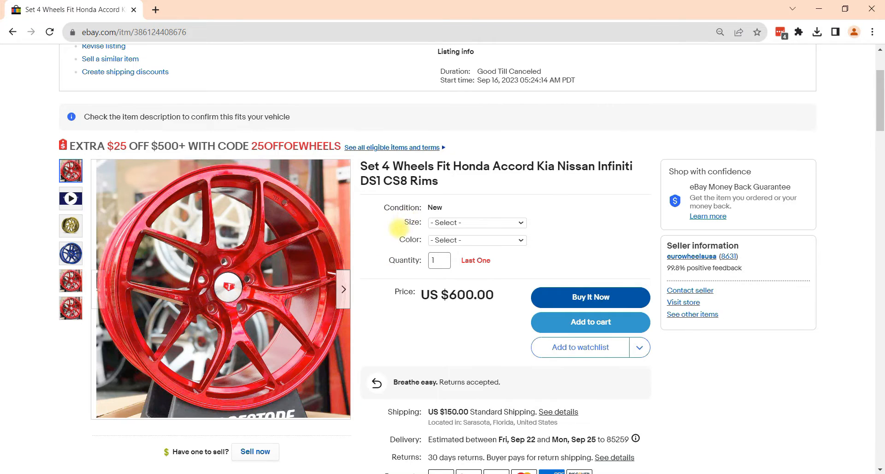
# Step: Preview the 18x9.5 Gold ($650) and 19x8.5 Red ($600) variations on the live listing
pyautogui.scroll(3)
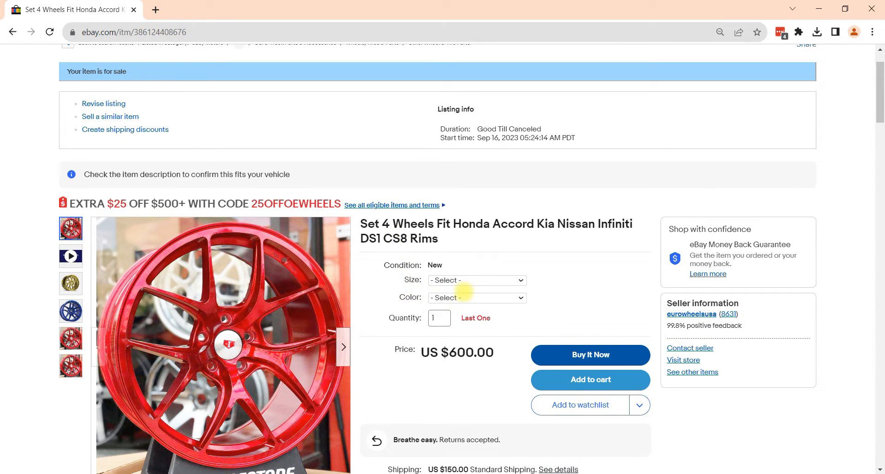
pyautogui.click(476, 280)
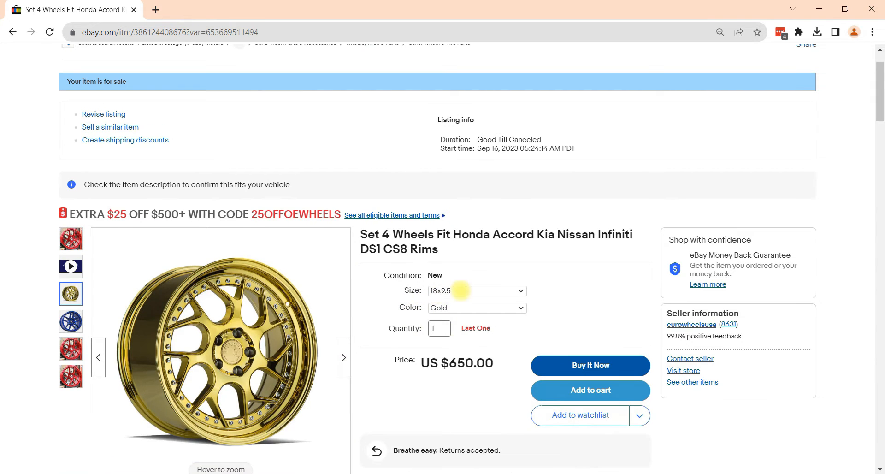
pyautogui.click(476, 291)
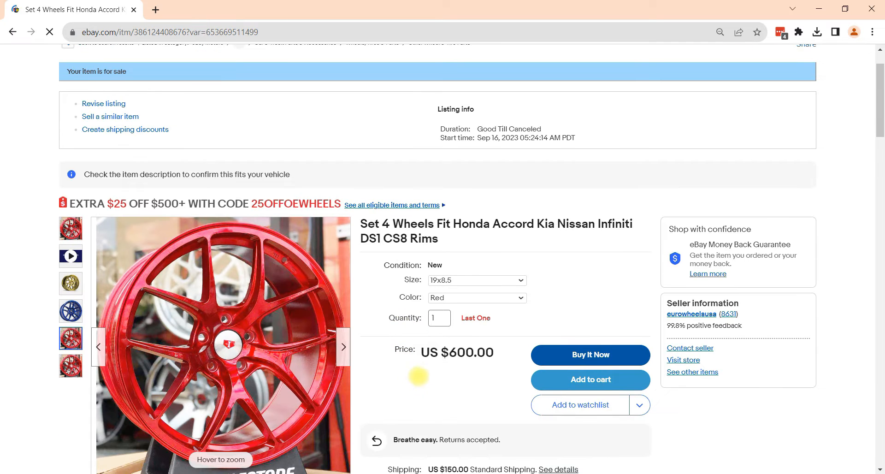
pyautogui.click(476, 298)
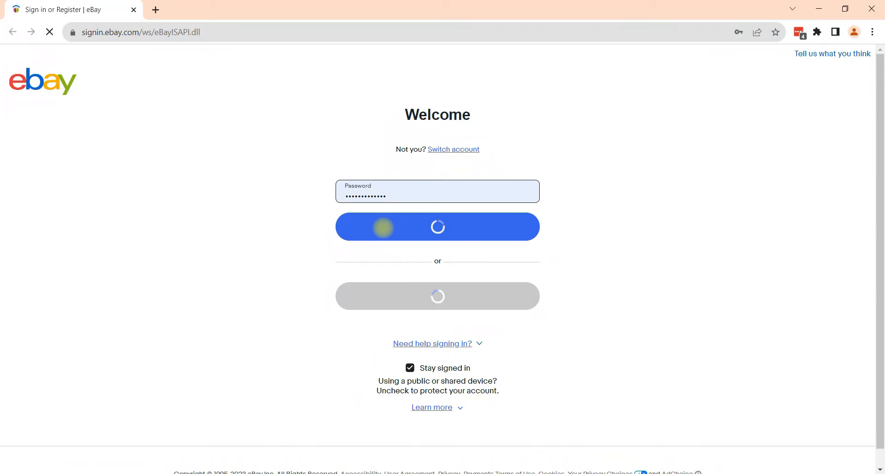
# Step: Sign in and go through My eBay Selling to the Active listings page
pyautogui.click(437, 227)
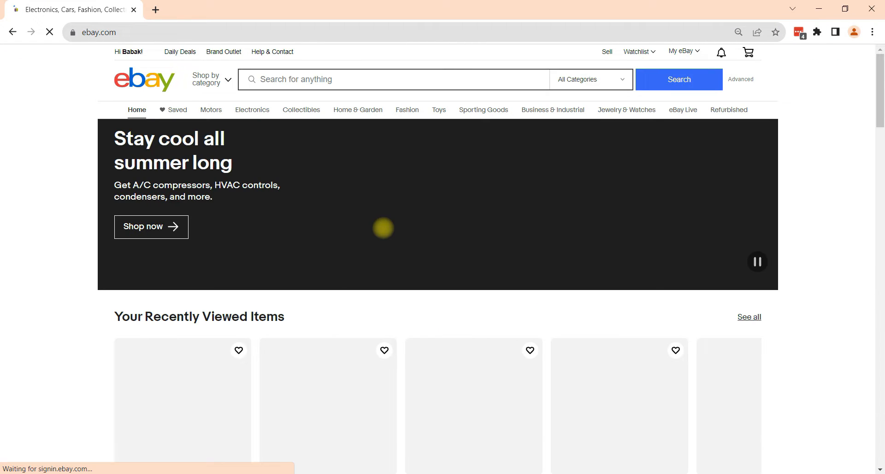
pyautogui.click(683, 52)
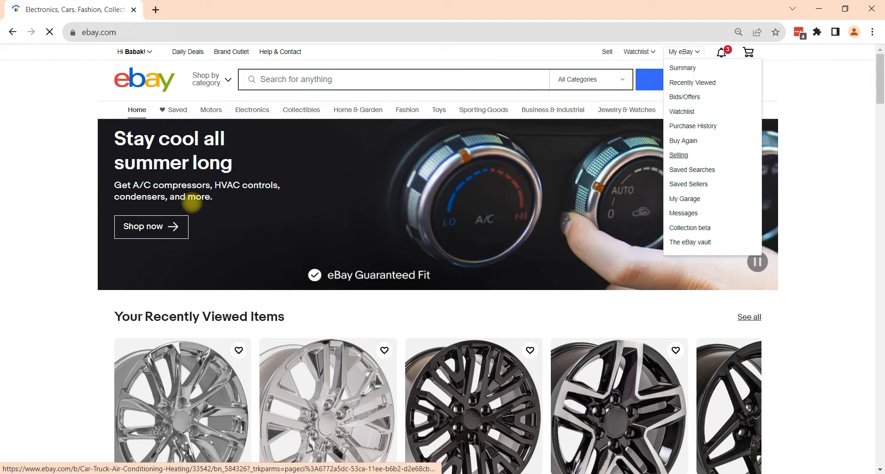
pyautogui.click(678, 155)
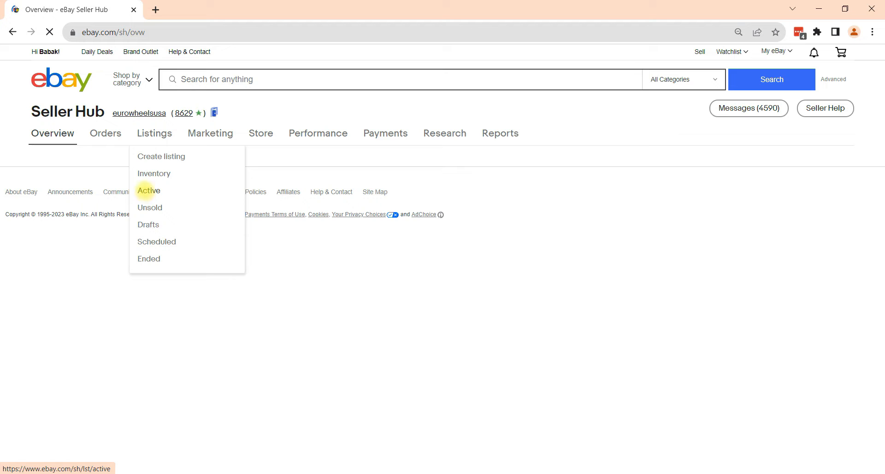
pyautogui.click(148, 190)
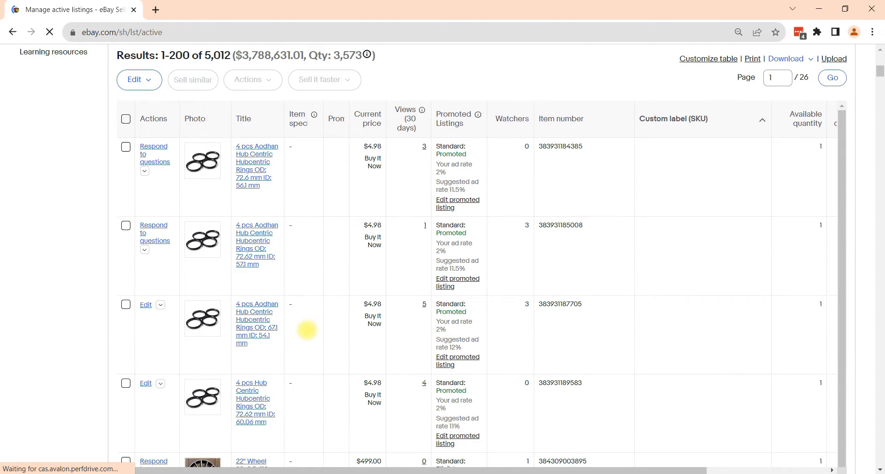
pyautogui.scroll(3)
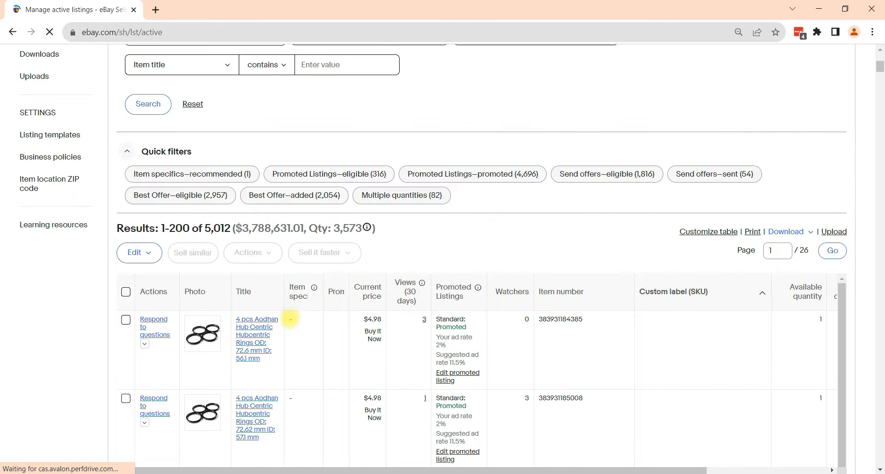
pyautogui.click(253, 339)
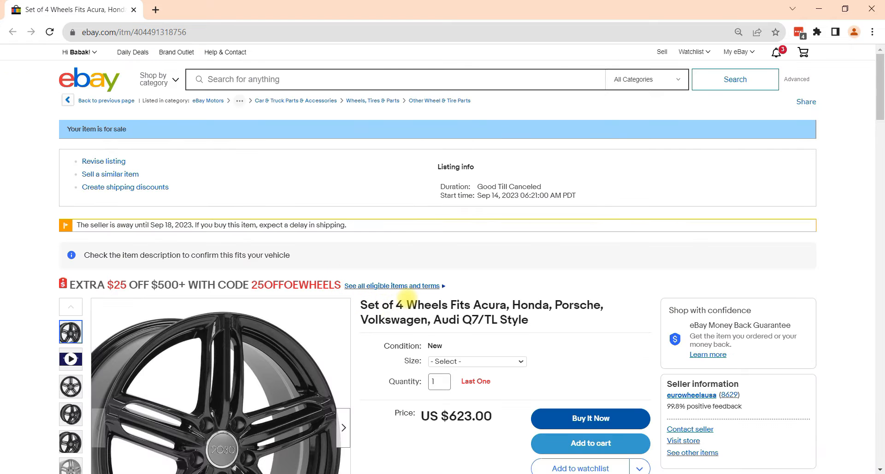
pyautogui.scroll(-3)
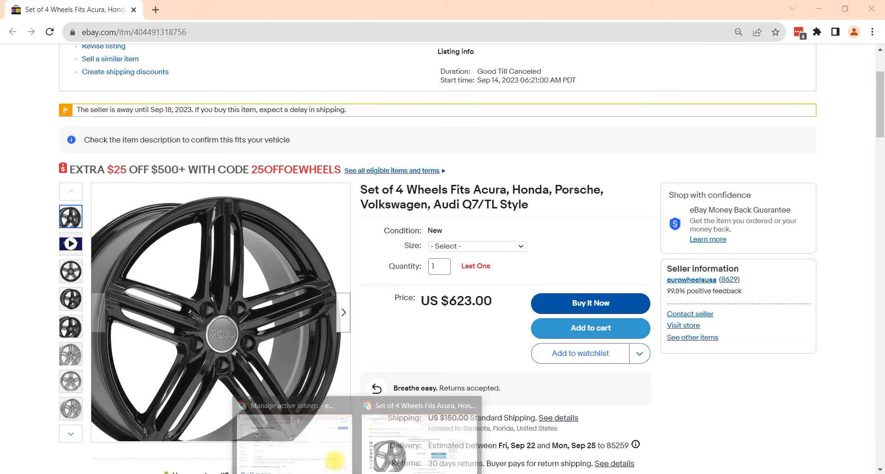
pyautogui.click(294, 405)
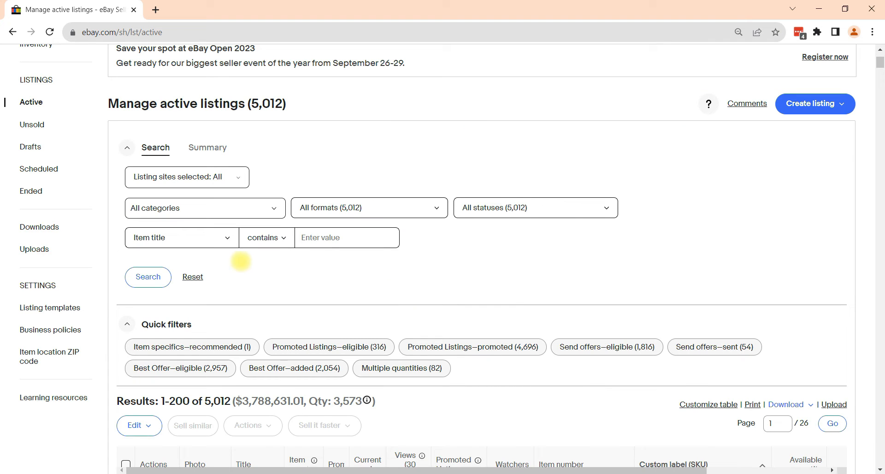
pyautogui.moveTo(230, 255)
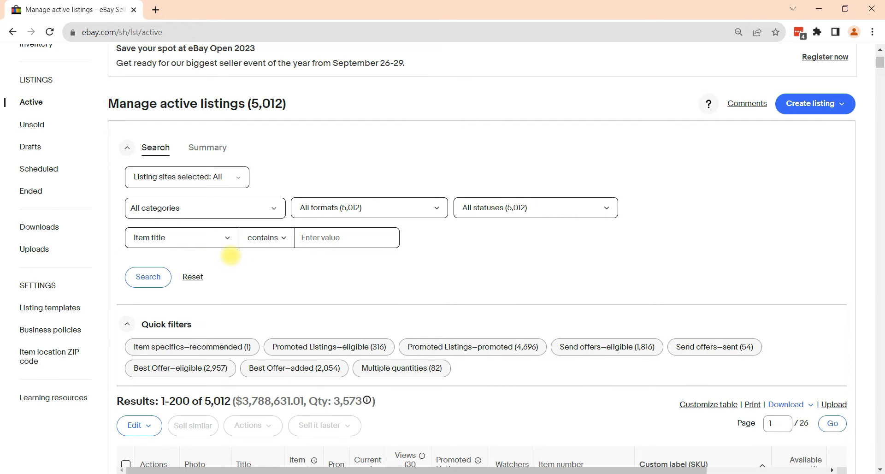
# Step: Search active listings by custom label 945_Parent to find the two-variation wheel set
pyautogui.click(181, 237)
pyautogui.write('9')
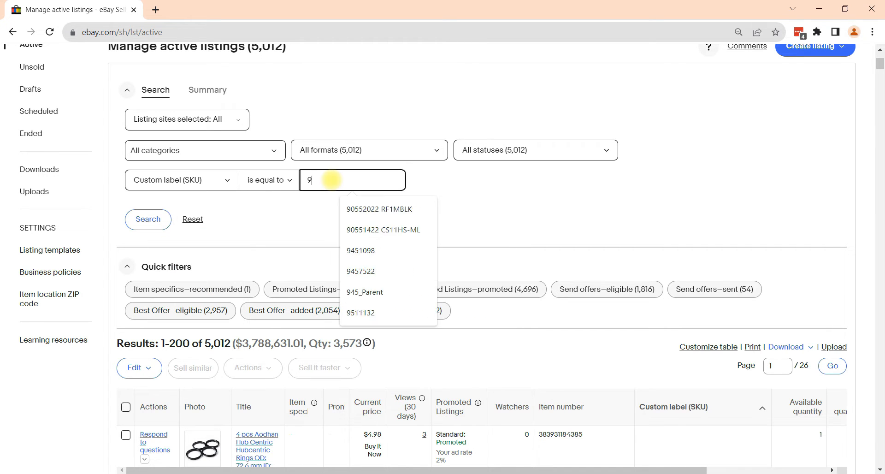
pyautogui.click(365, 292)
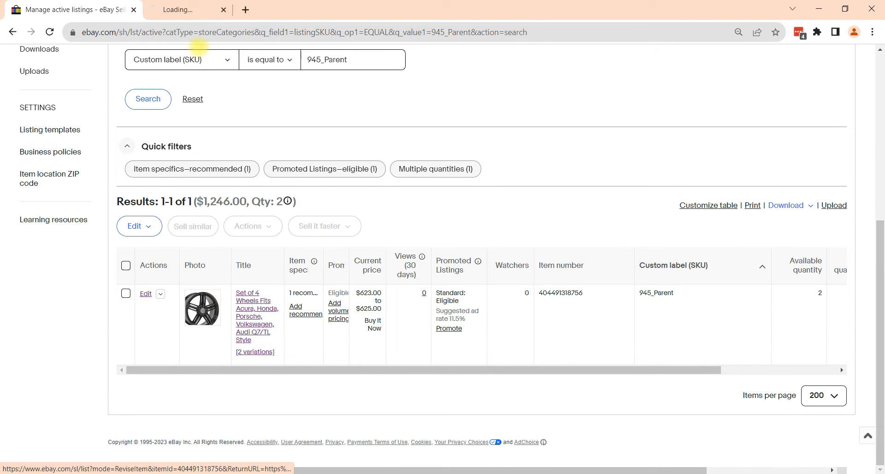
# Step: Revise the 945_Parent listing and open its Variations page showing sizes 17x8 and 18x8
pyautogui.click(146, 293)
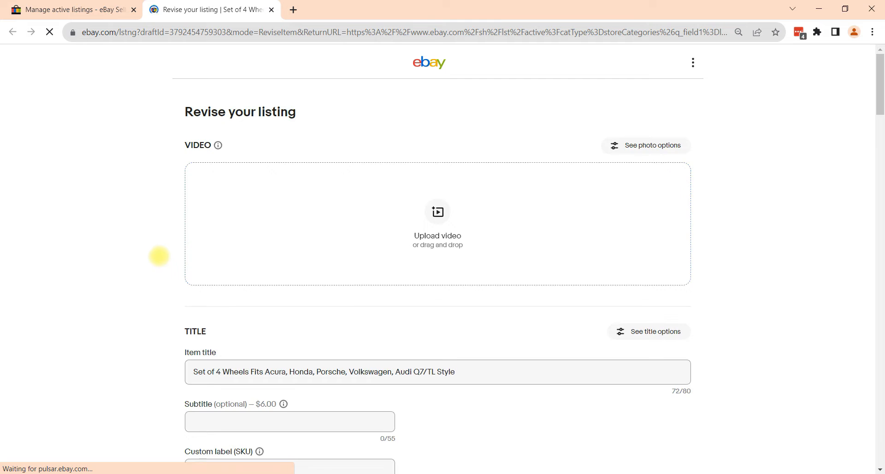
pyautogui.scroll(-3)
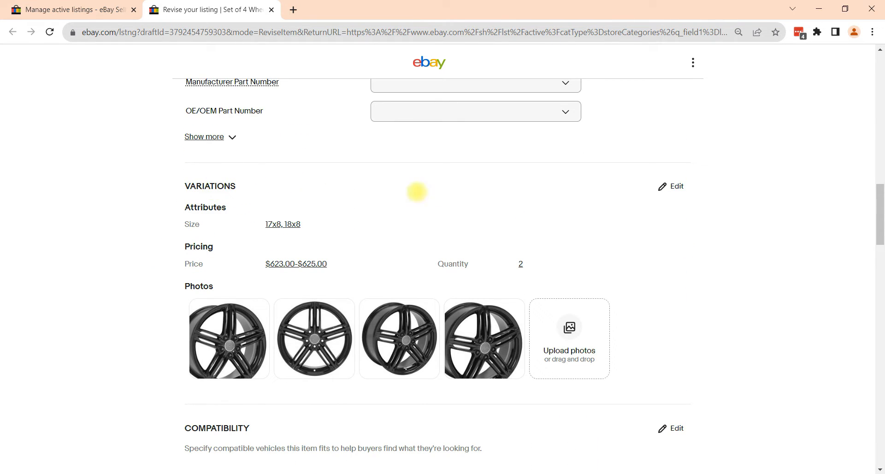
pyautogui.click(674, 186)
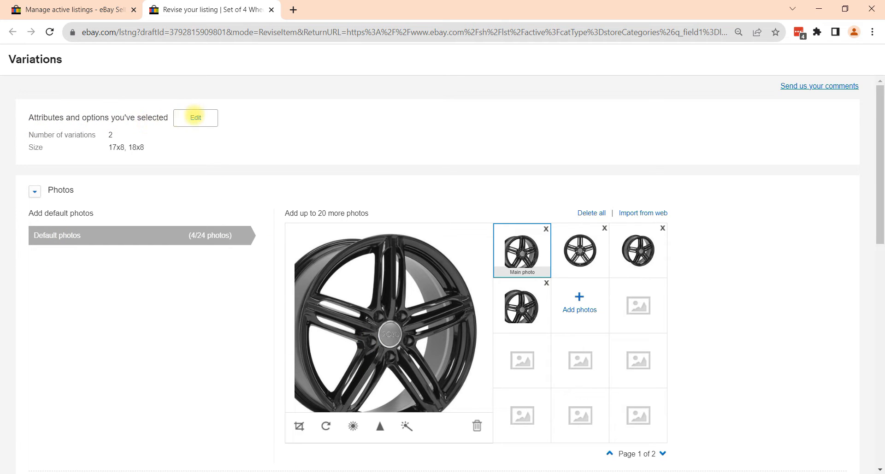
# Step: Create a custom 19x8 size option next to 17x8 and 18x8
pyautogui.click(195, 117)
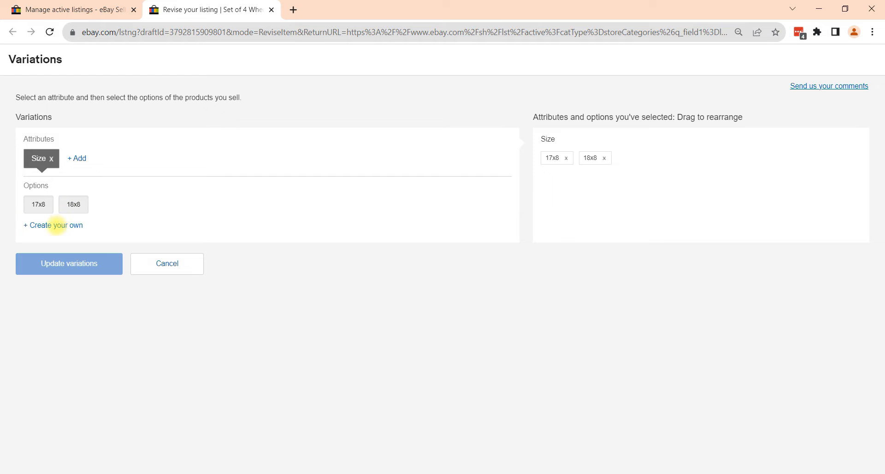
pyautogui.moveTo(123, 205)
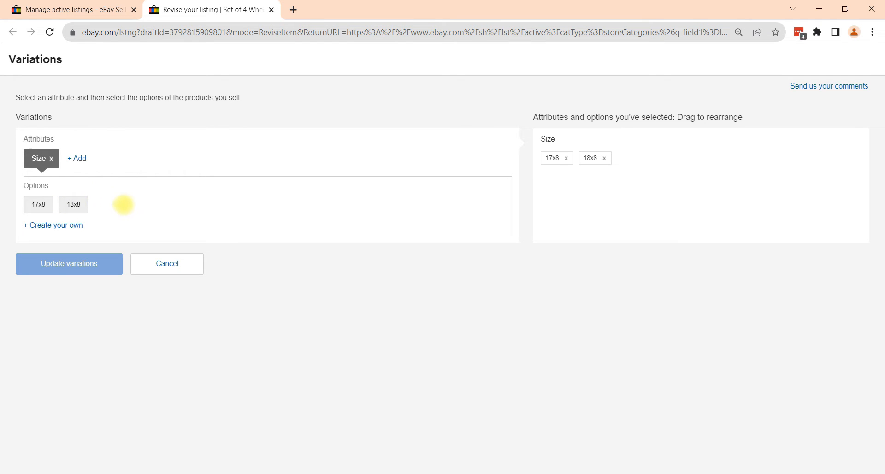
pyautogui.moveTo(56, 225)
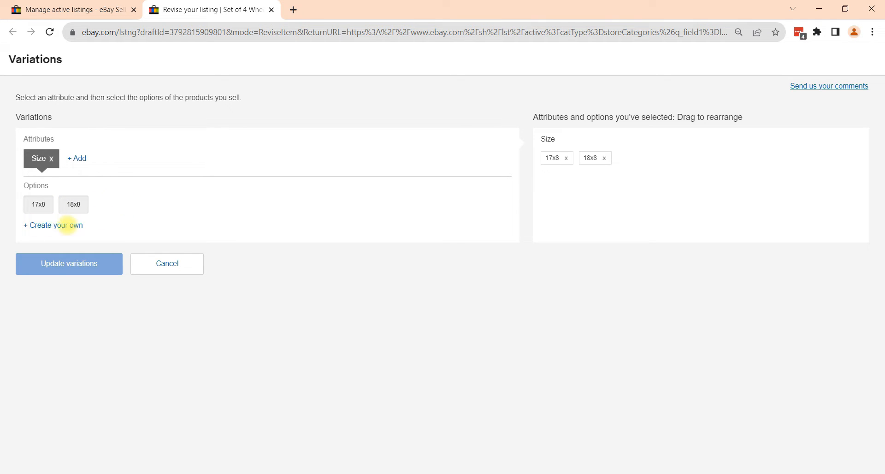
pyautogui.click(53, 226)
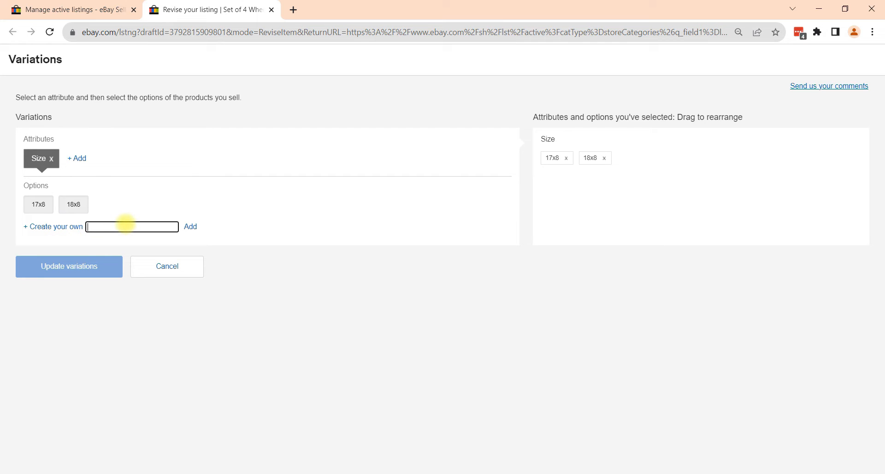
pyautogui.write('19x8')
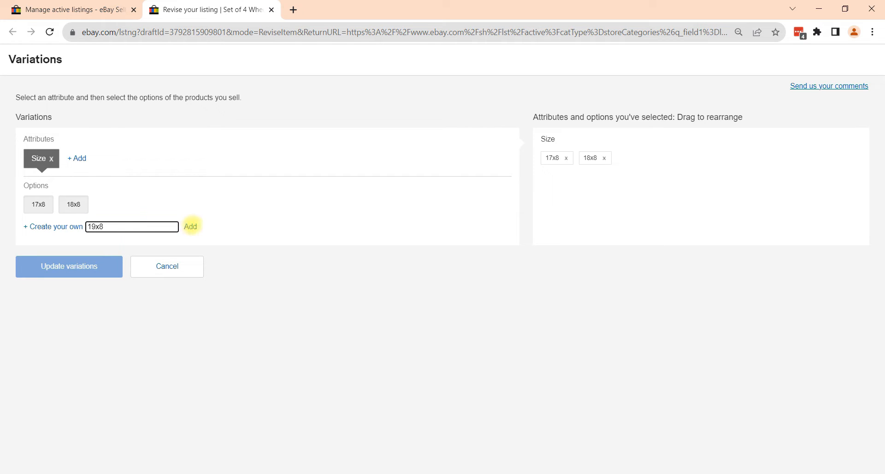
pyautogui.click(191, 226)
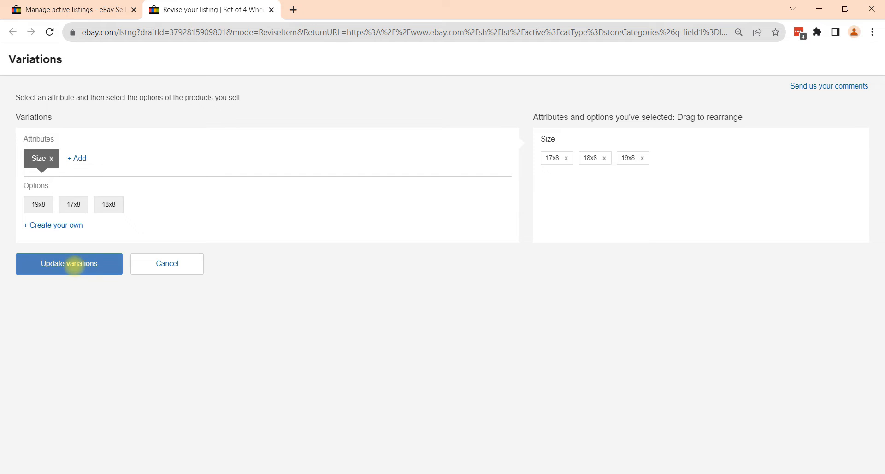
pyautogui.moveTo(77, 159)
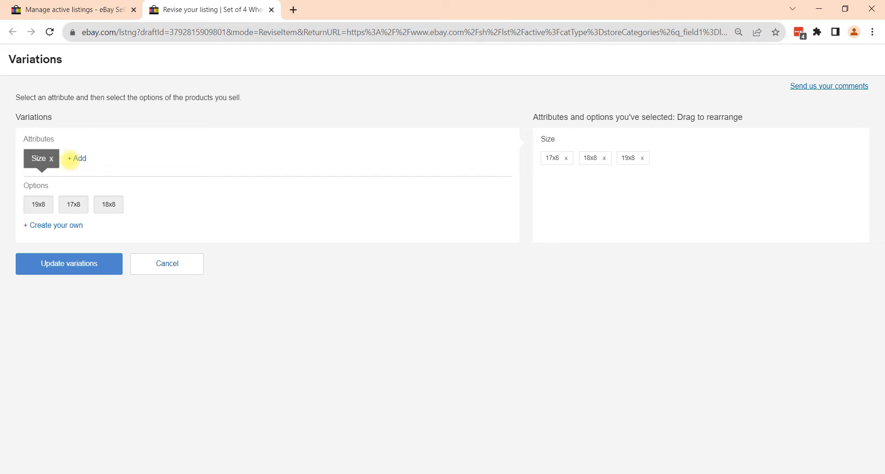
pyautogui.moveTo(78, 158)
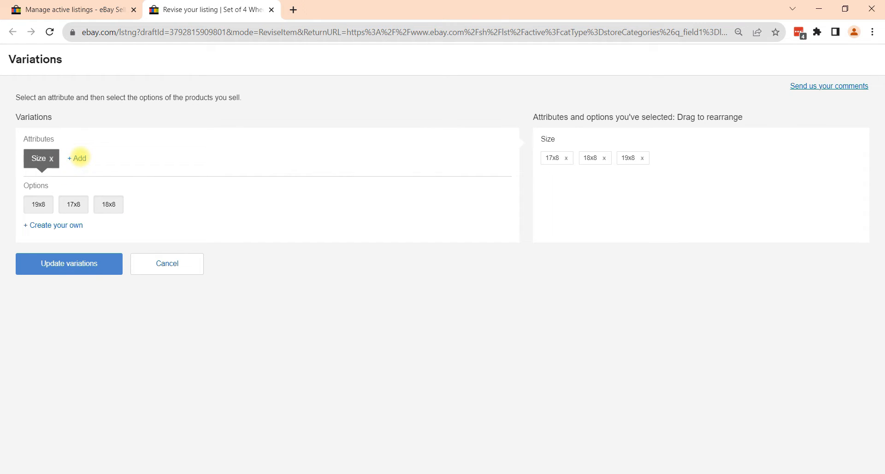
# Step: Save a custom attribute named Color beside Size
pyautogui.click(78, 159)
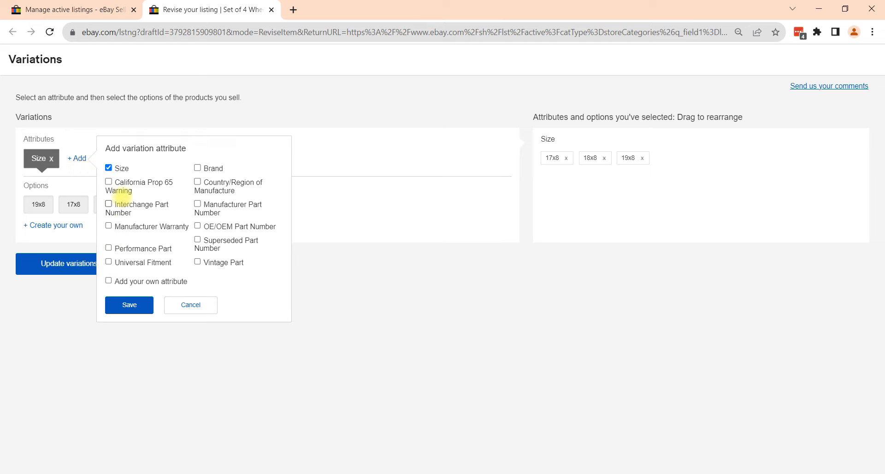
pyautogui.moveTo(121, 248)
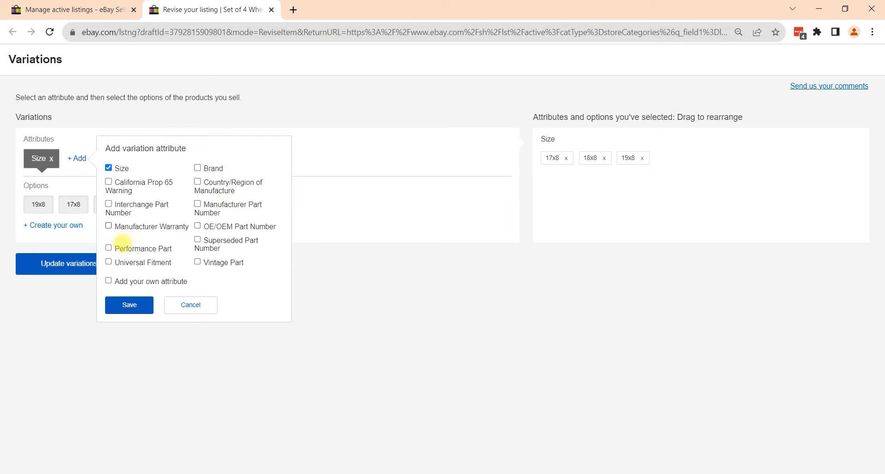
pyautogui.moveTo(139, 284)
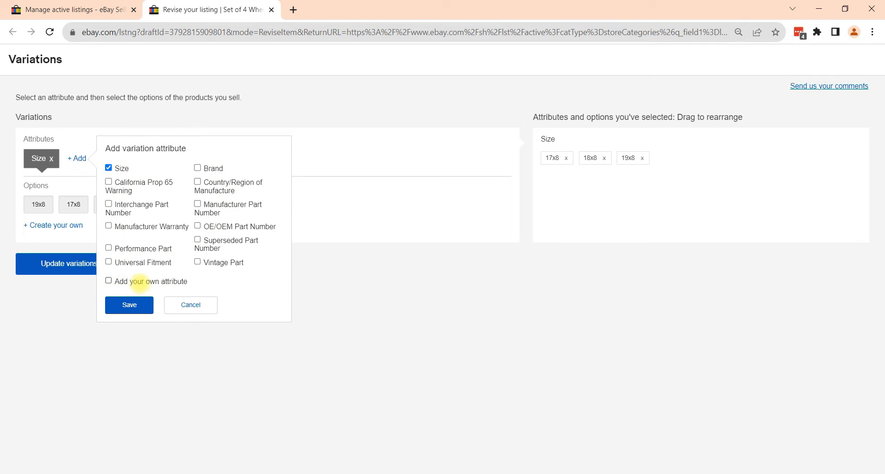
pyautogui.moveTo(178, 281)
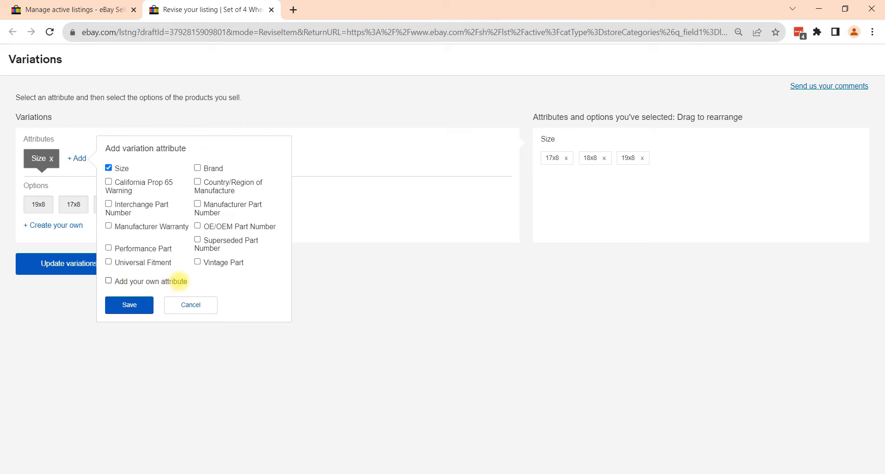
pyautogui.click(108, 280)
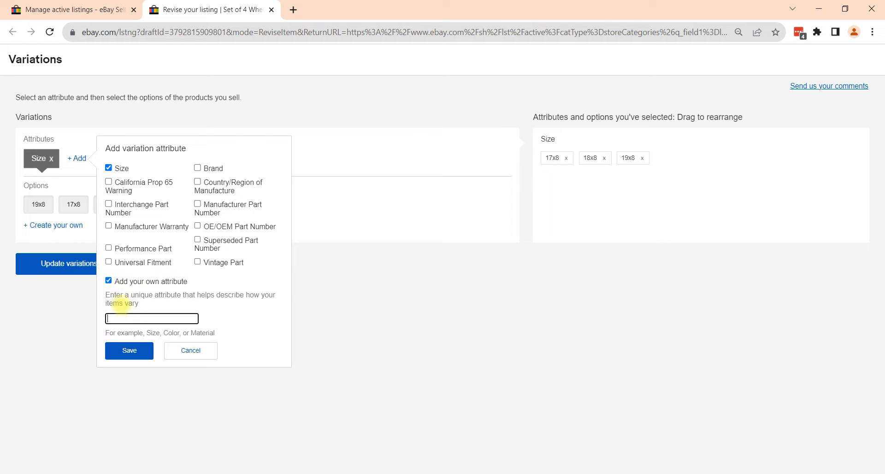
pyautogui.write('Col')
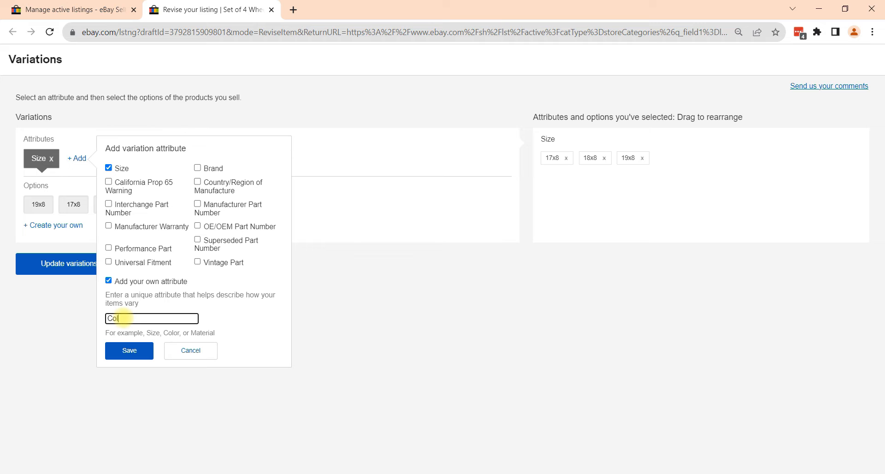
pyautogui.write('or')
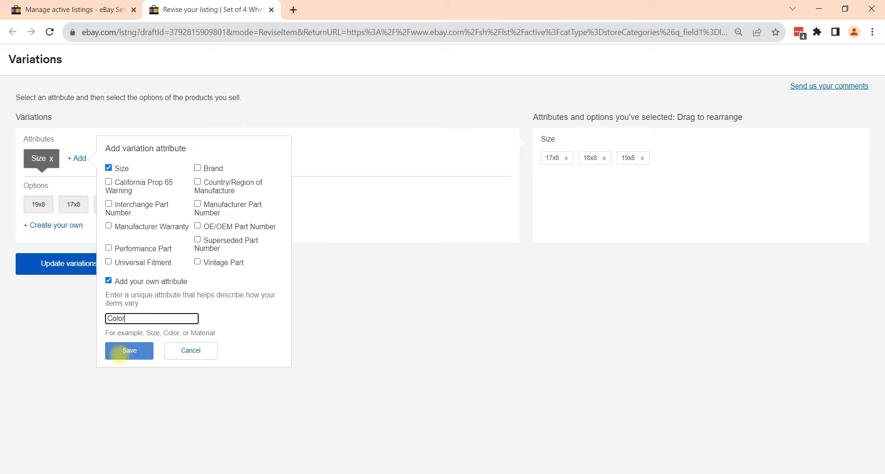
pyautogui.click(129, 351)
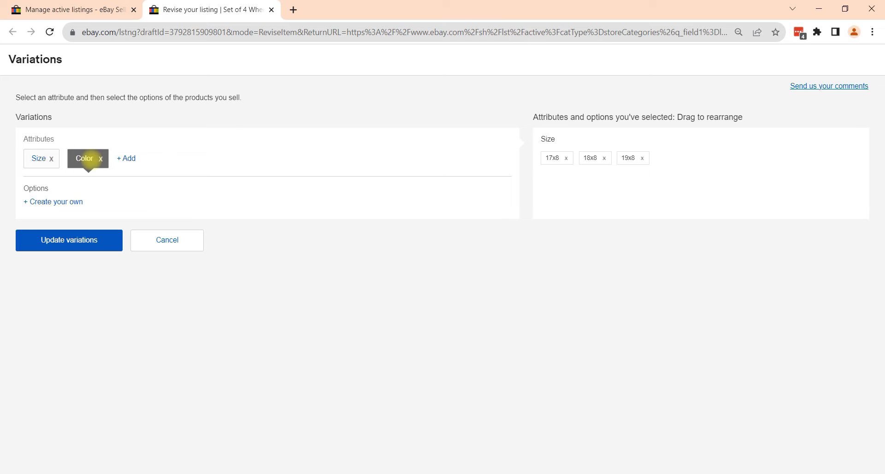
pyautogui.moveTo(53, 201)
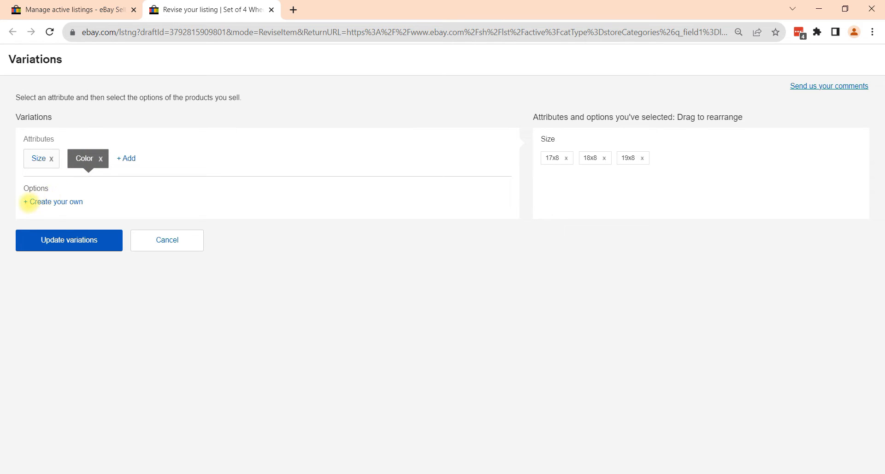
# Step: Create Black and White as custom Color options
pyautogui.click(53, 202)
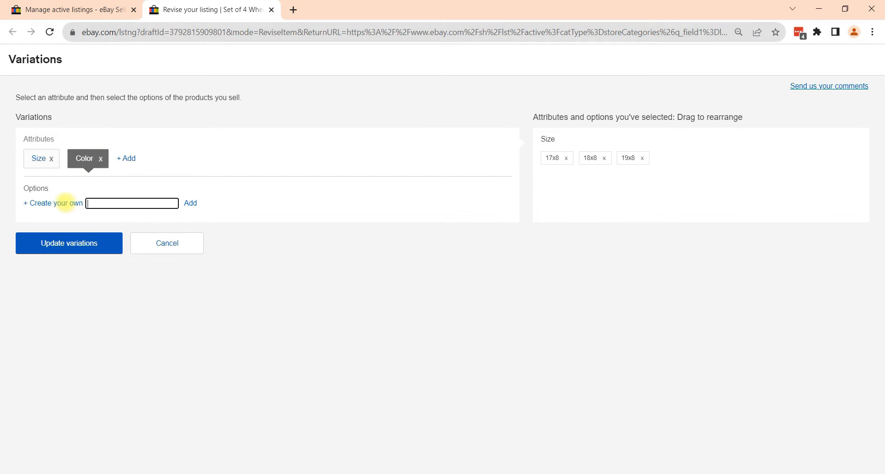
pyautogui.write('Black')
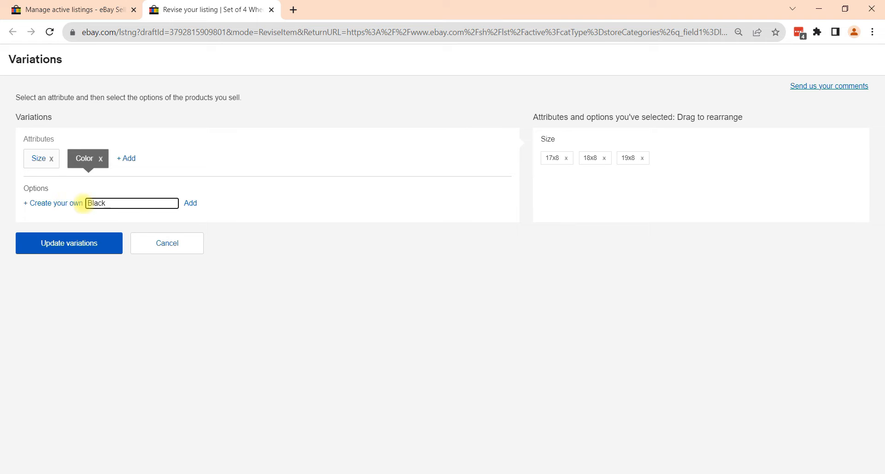
pyautogui.click(190, 202)
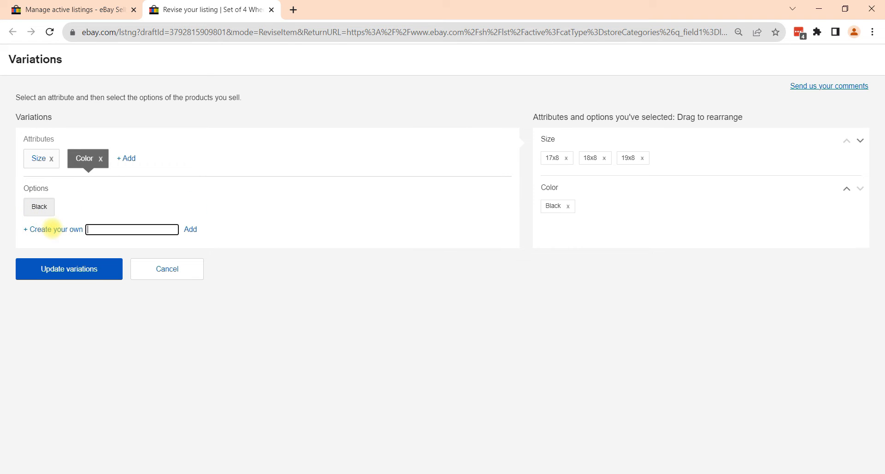
pyautogui.write('White')
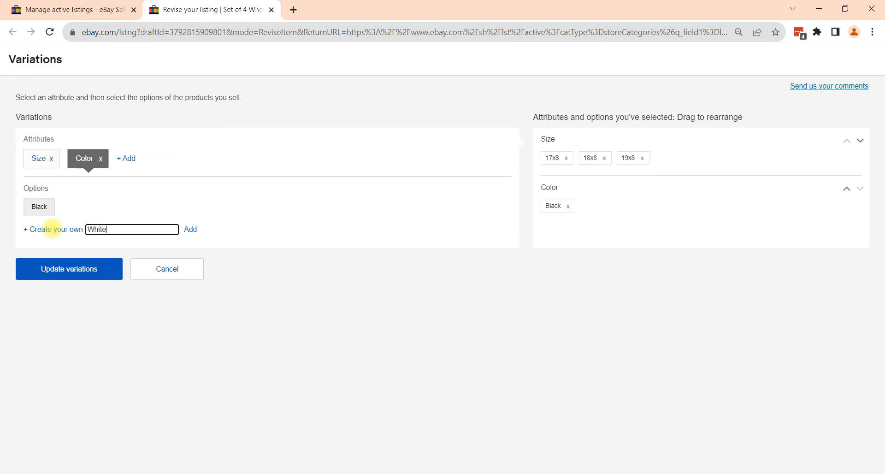
pyautogui.click(190, 229)
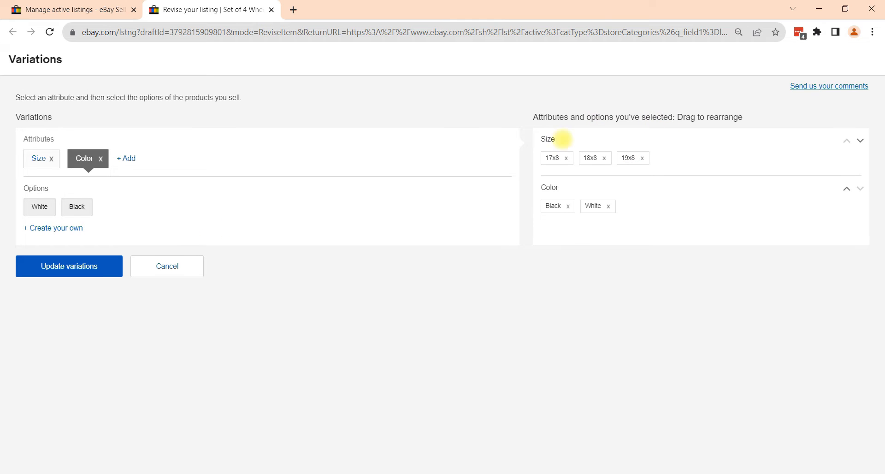
pyautogui.moveTo(707, 122)
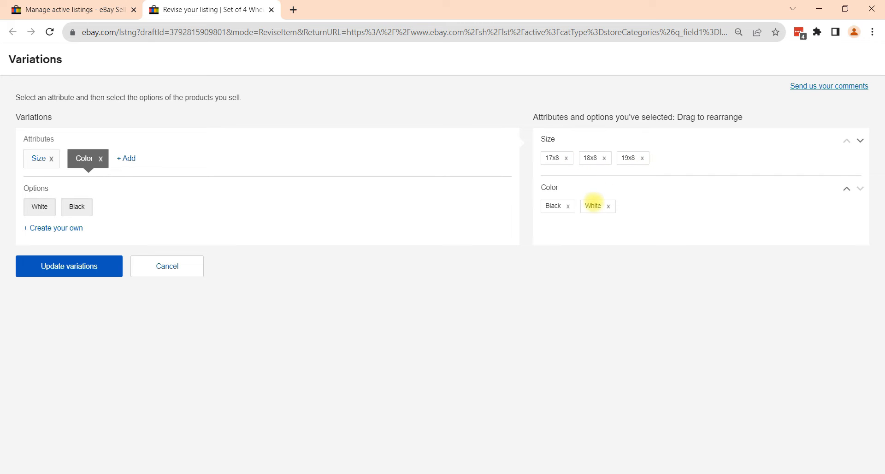
pyautogui.moveTo(553, 158)
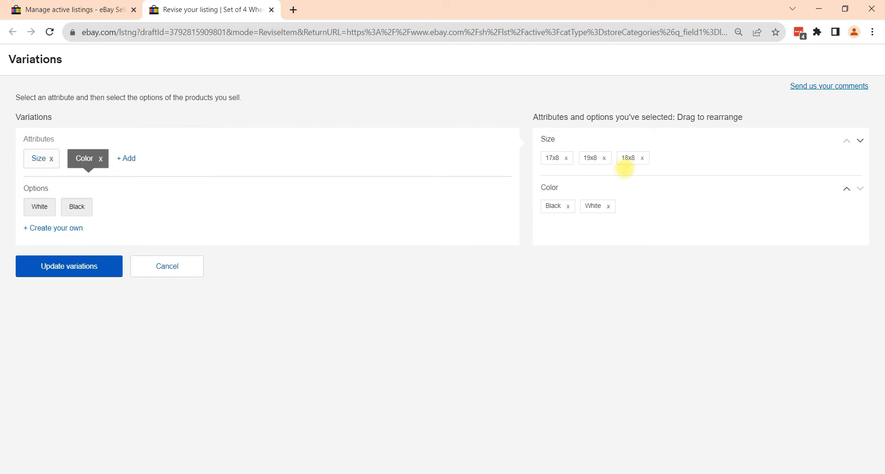
pyautogui.moveTo(69, 266)
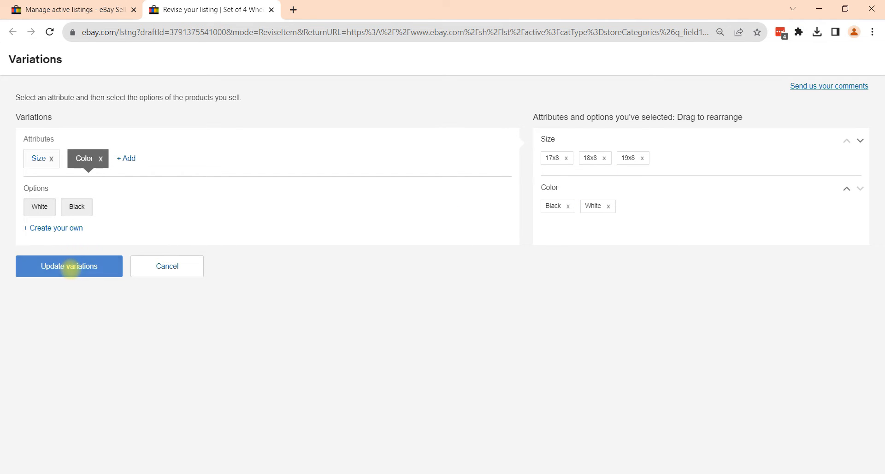
# Step: Apply the updated Size and Color options to the listing's variations
pyautogui.click(69, 265)
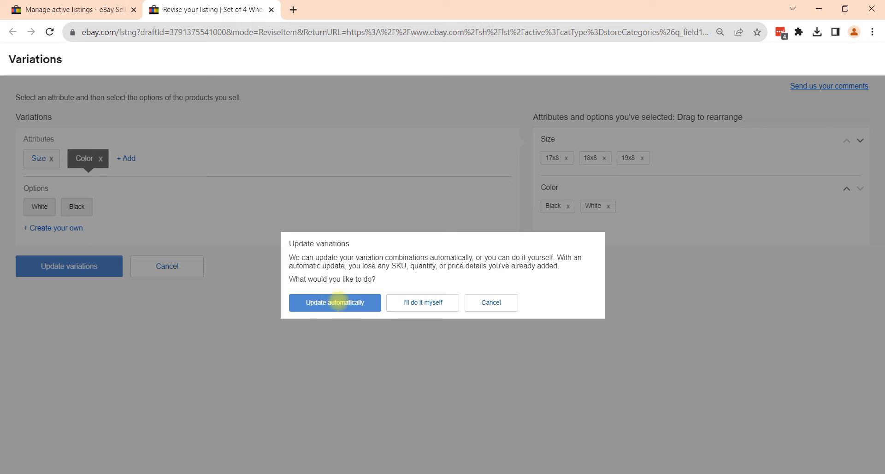
pyautogui.moveTo(422, 303)
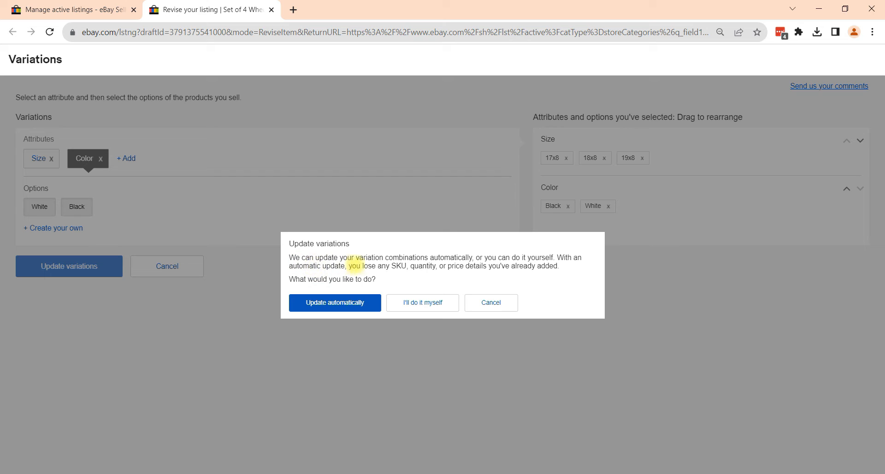
pyautogui.moveTo(584, 262)
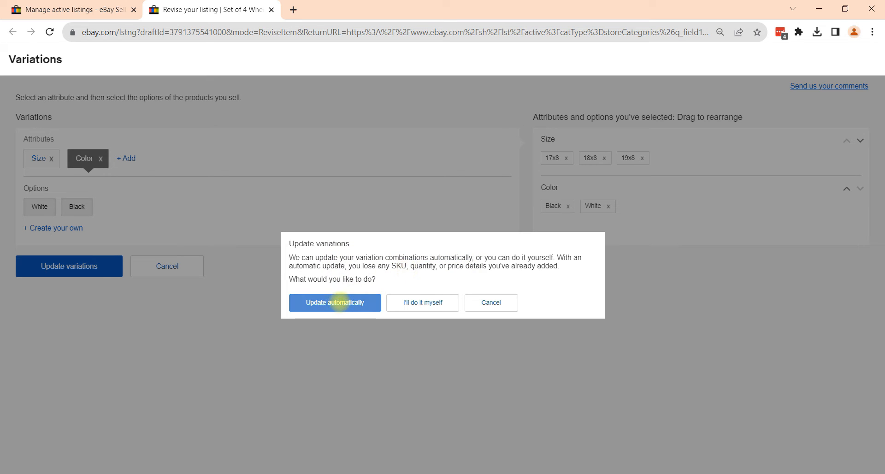
pyautogui.moveTo(422, 302)
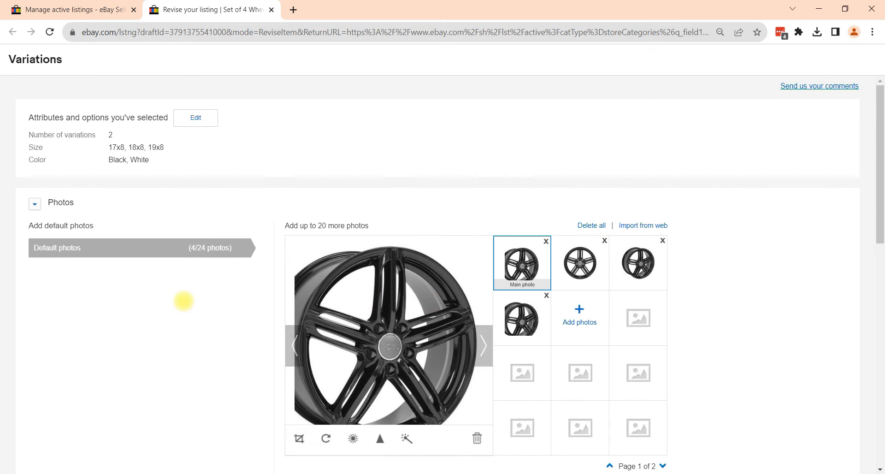
# Step: Add the 18x8 White combination with price 124
pyautogui.scroll(-3)
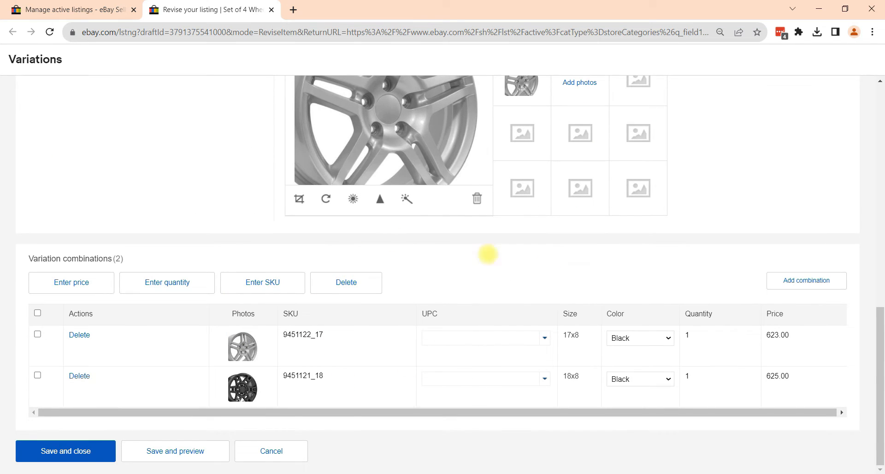
pyautogui.moveTo(786, 297)
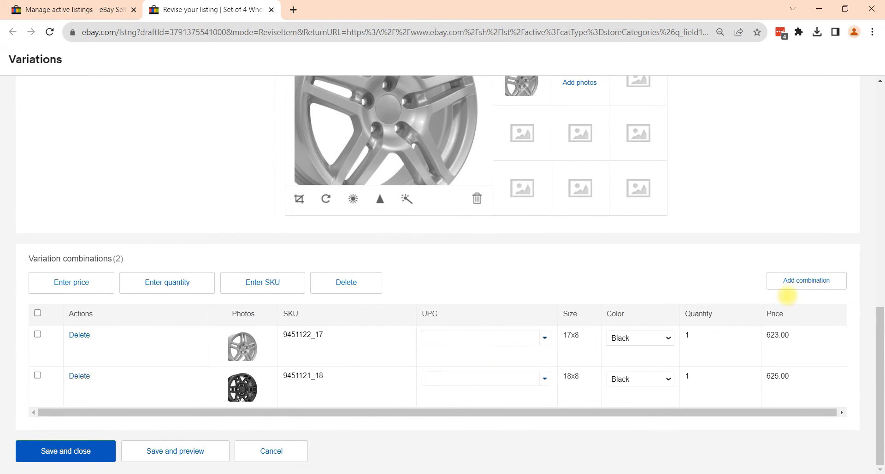
pyautogui.click(805, 280)
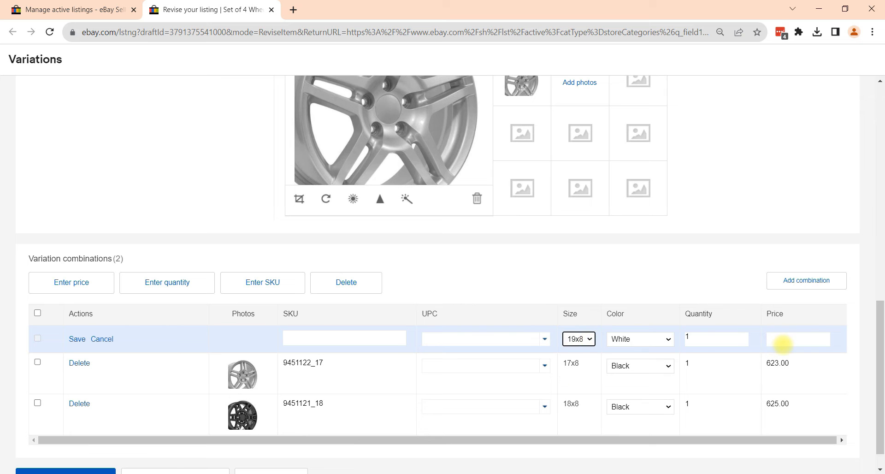
pyautogui.click(77, 338)
pyautogui.write('945')
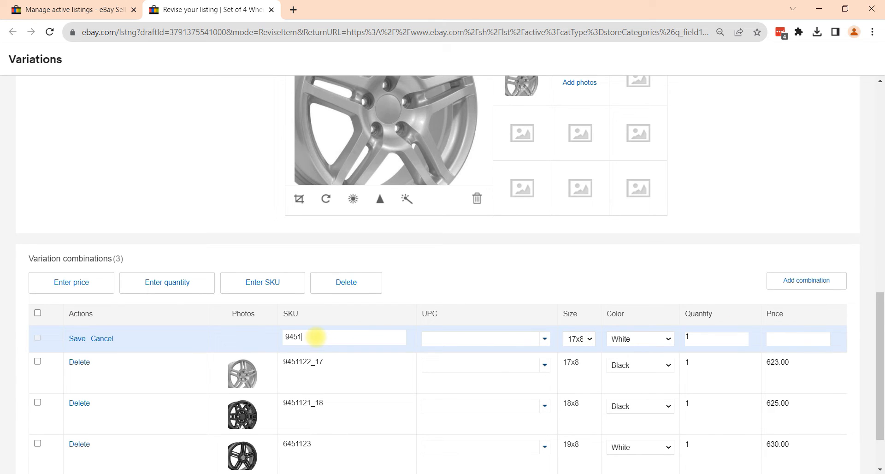
pyautogui.write('124')
pyautogui.write('945112')
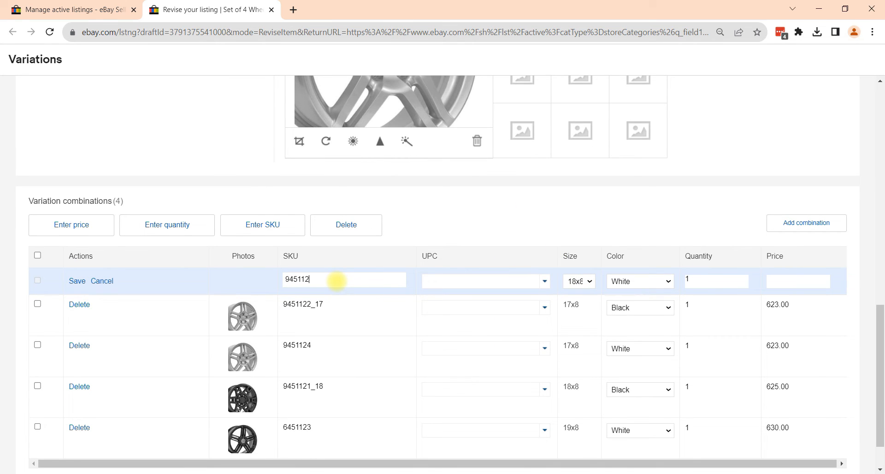
pyautogui.click(76, 280)
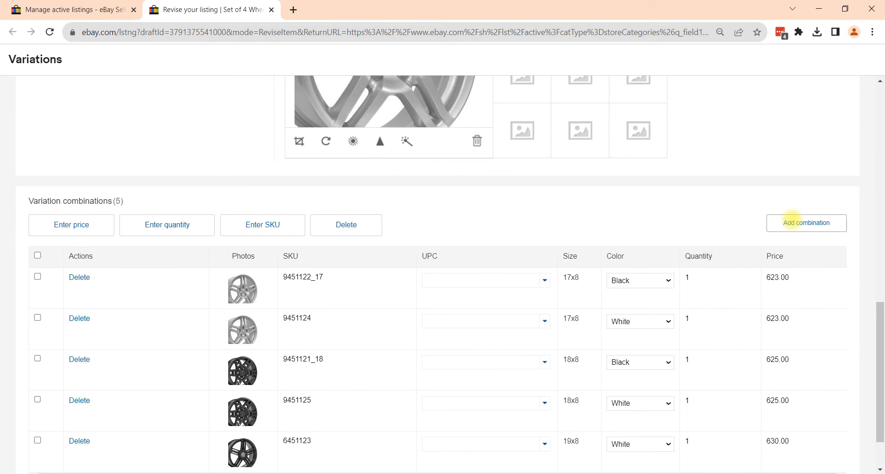
# Step: Add the 19x8 Black combination and save all six variations
pyautogui.click(806, 222)
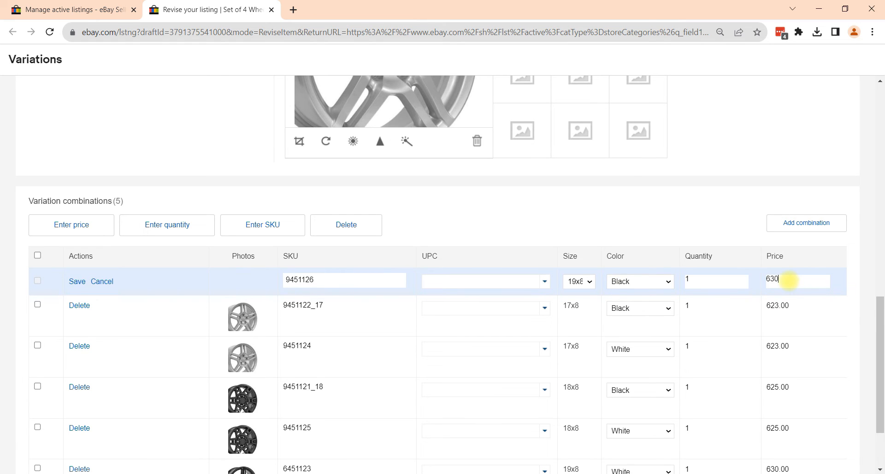
pyautogui.click(76, 281)
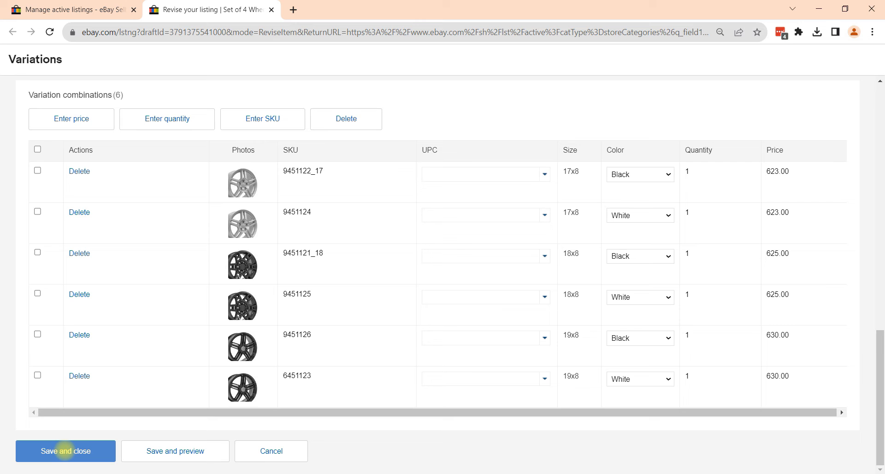
pyautogui.click(65, 451)
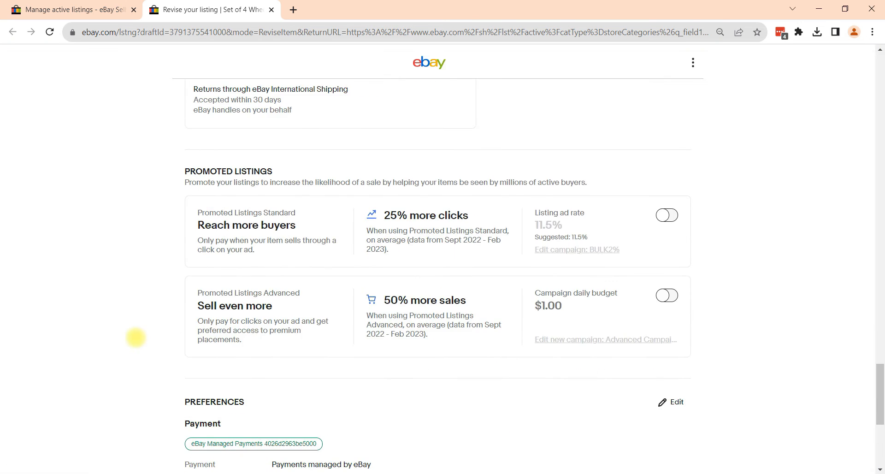
# Step: Submit the wheel listing revision with 'Revise it' at the bottom of the page
pyautogui.scroll(-3)
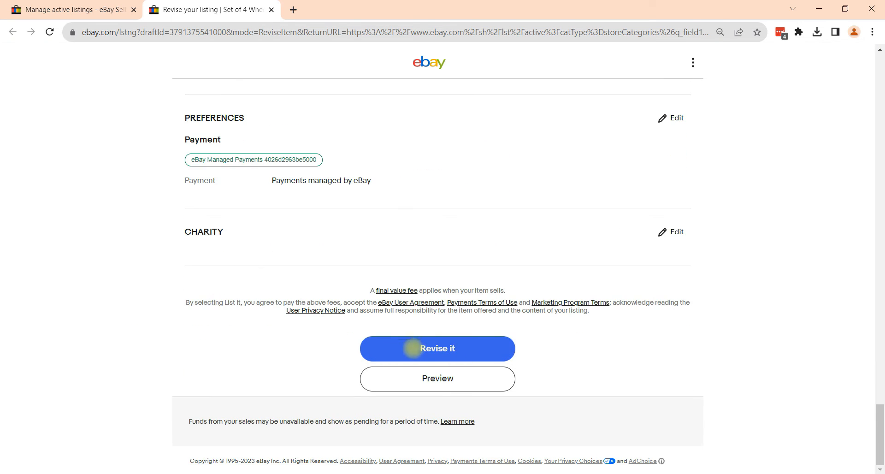
pyautogui.click(437, 348)
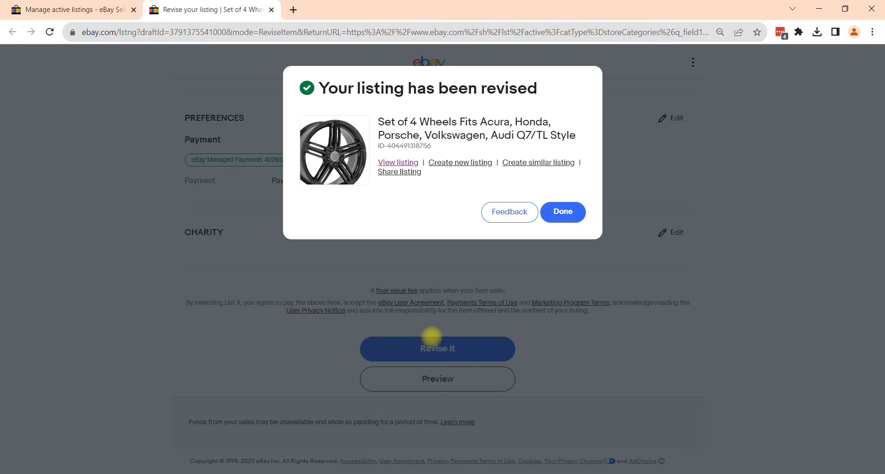
pyautogui.moveTo(477, 176)
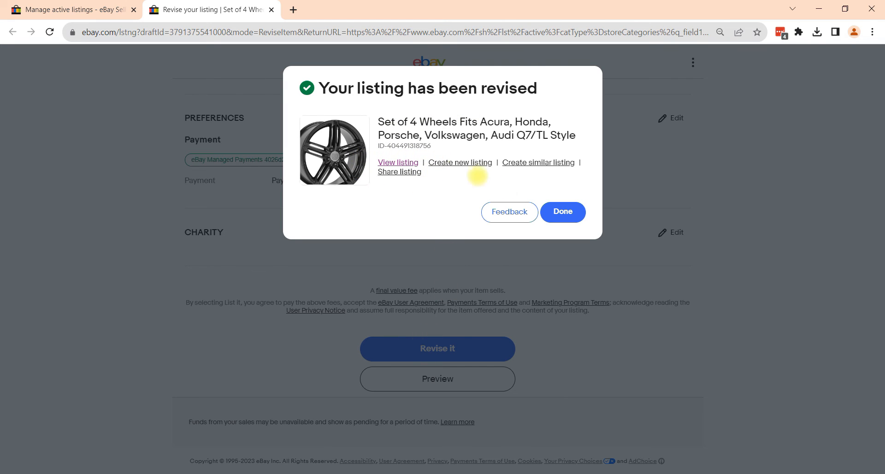
pyautogui.moveTo(477, 88)
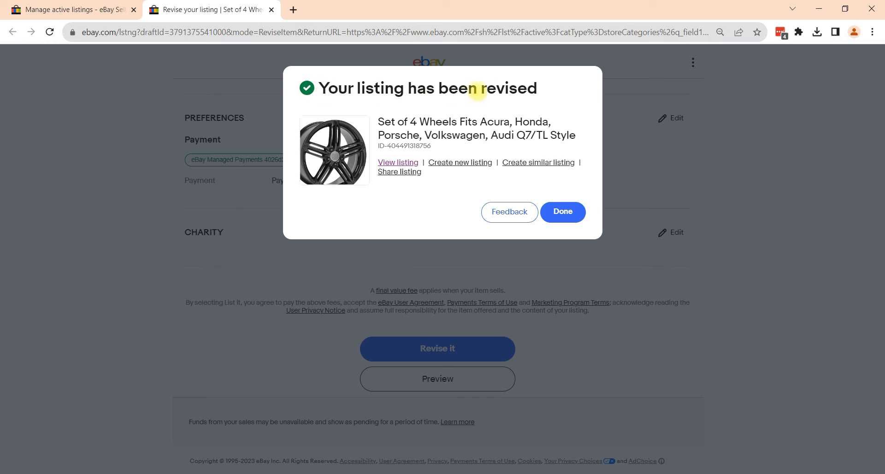
pyautogui.moveTo(397, 162)
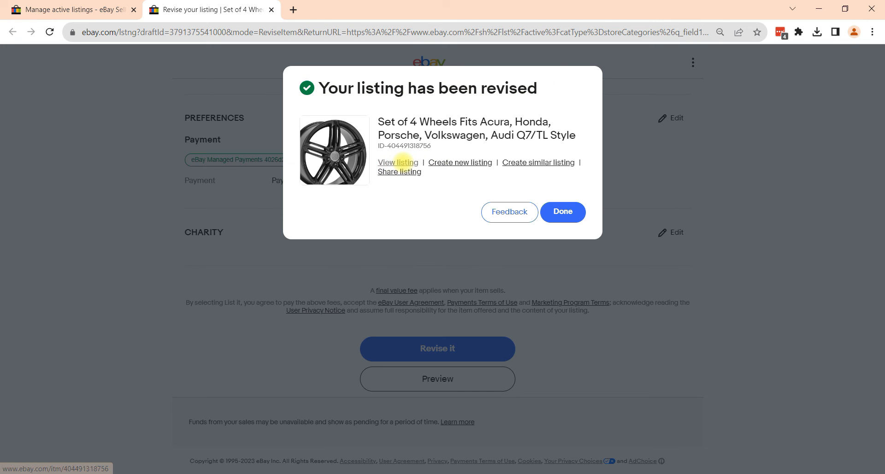
# Step: View the live listing and check the Black/White colors and 17x8, 18x8, 19x8 sizes
pyautogui.click(397, 162)
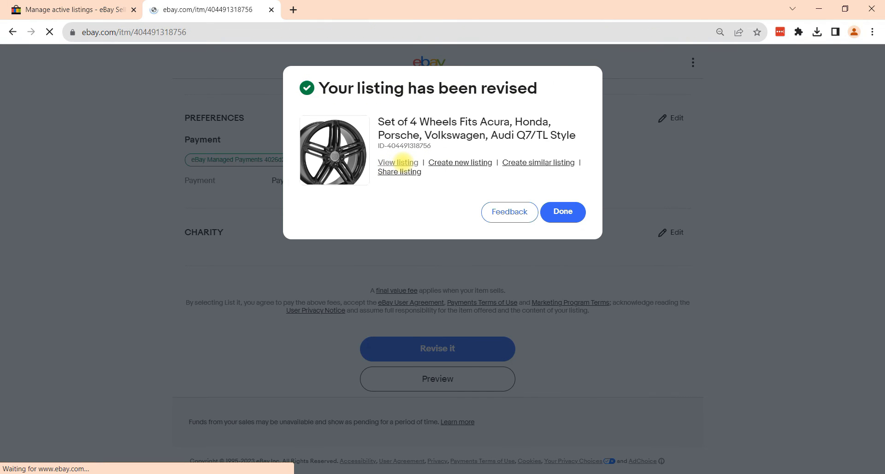
pyautogui.click(397, 163)
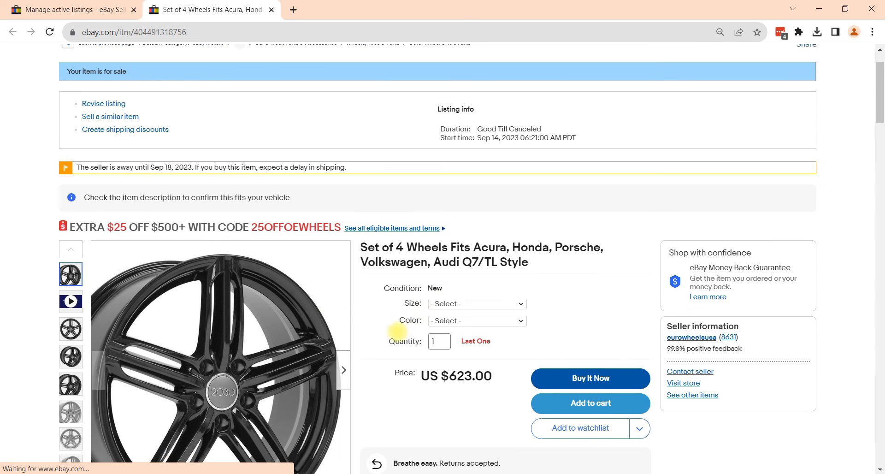
pyautogui.click(476, 320)
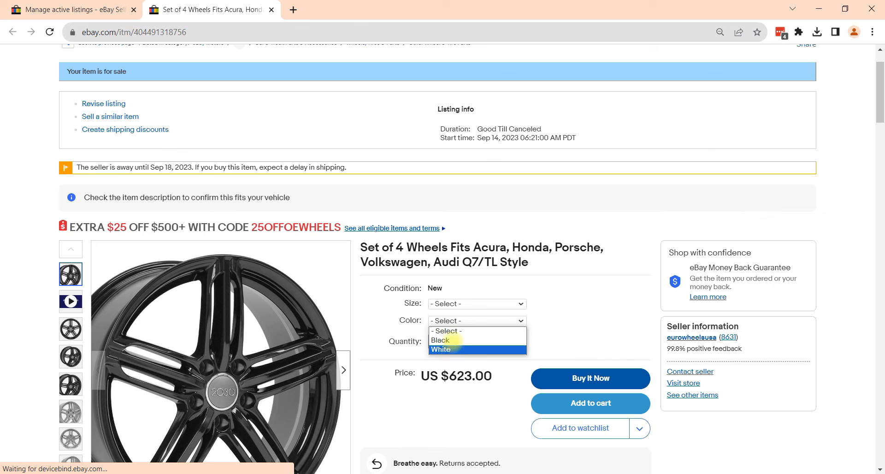
pyautogui.click(475, 303)
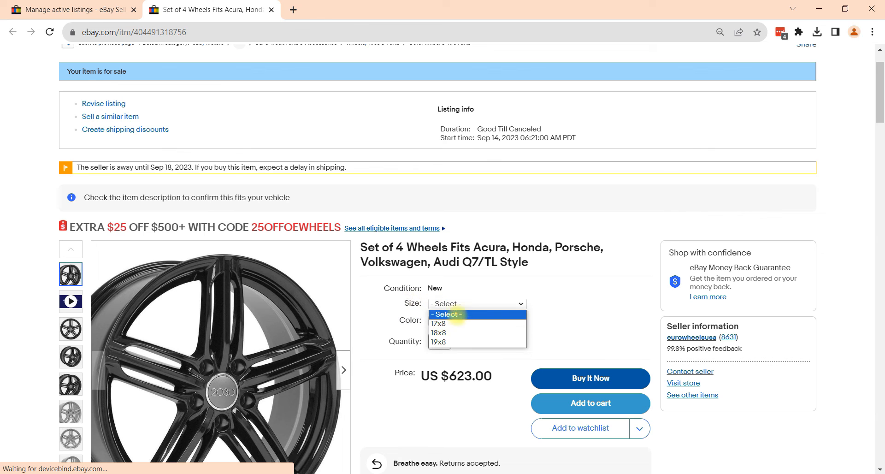
pyautogui.moveTo(439, 341)
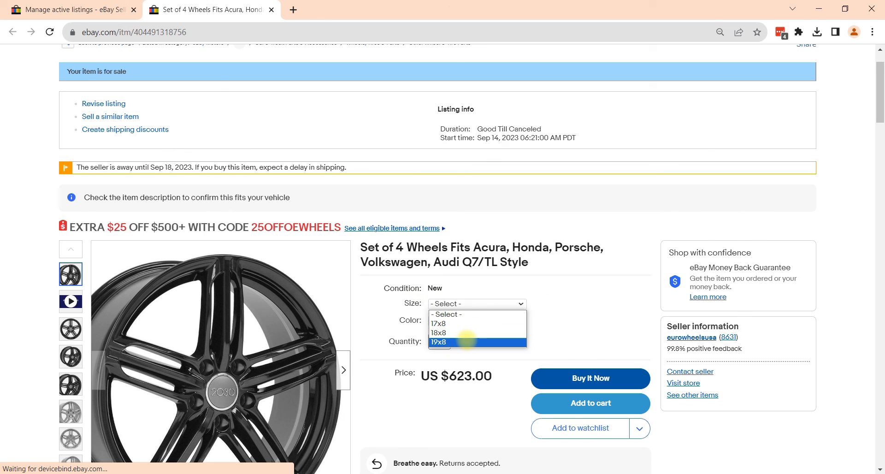
pyautogui.click(440, 342)
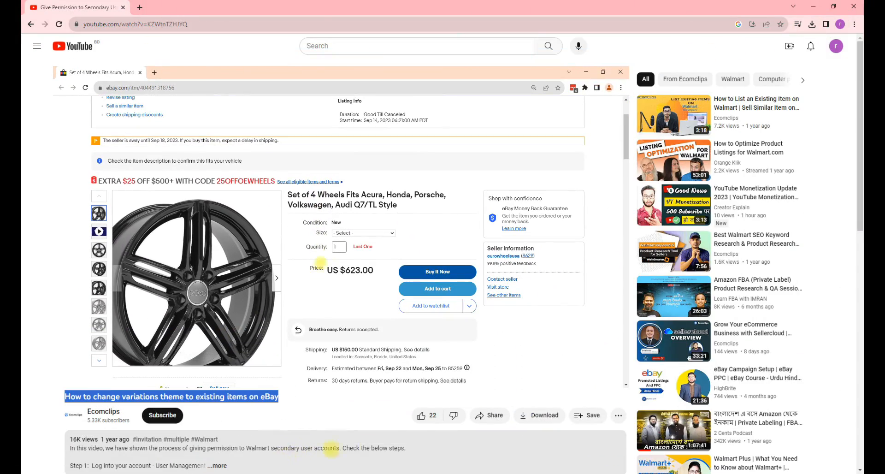
# Step: Go to the Ecomclips channel page from the video and subscribe
pyautogui.click(103, 411)
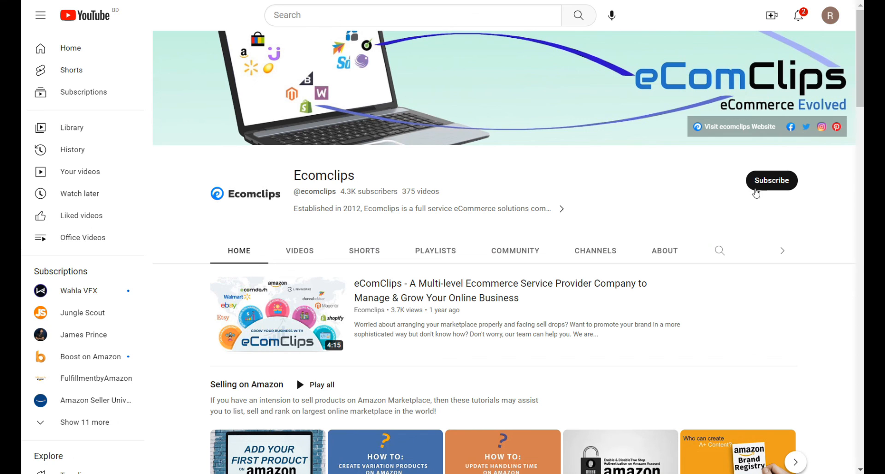
pyautogui.click(771, 180)
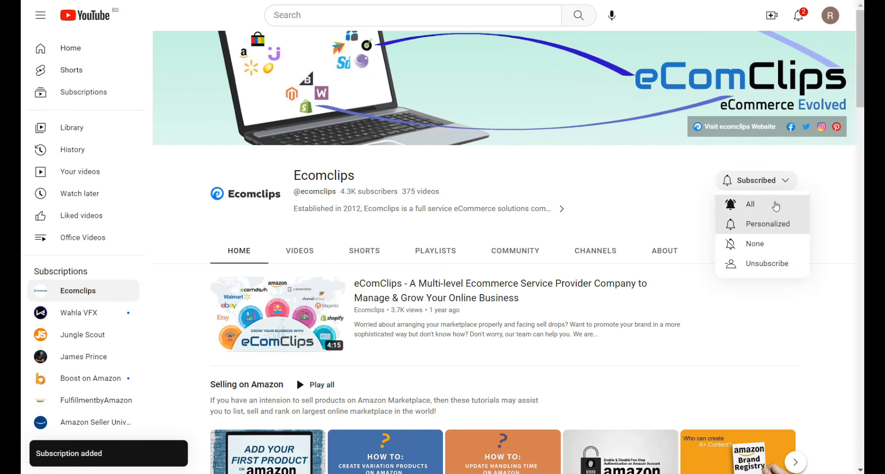